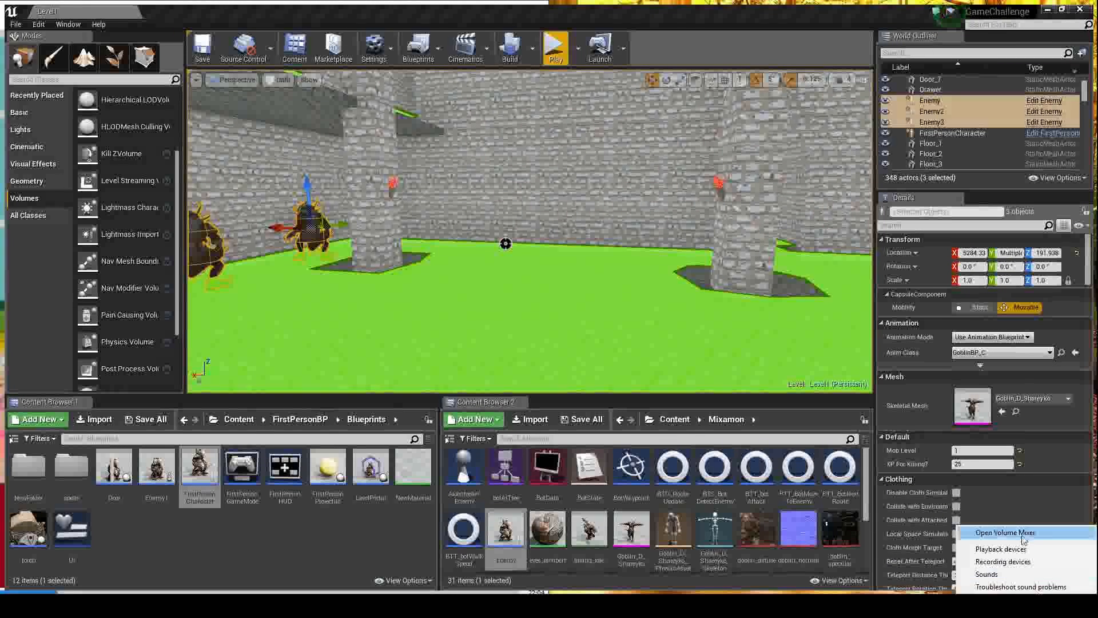
Check the system volume mixer, then run the dungeon level in Play In Editor
click(1005, 532)
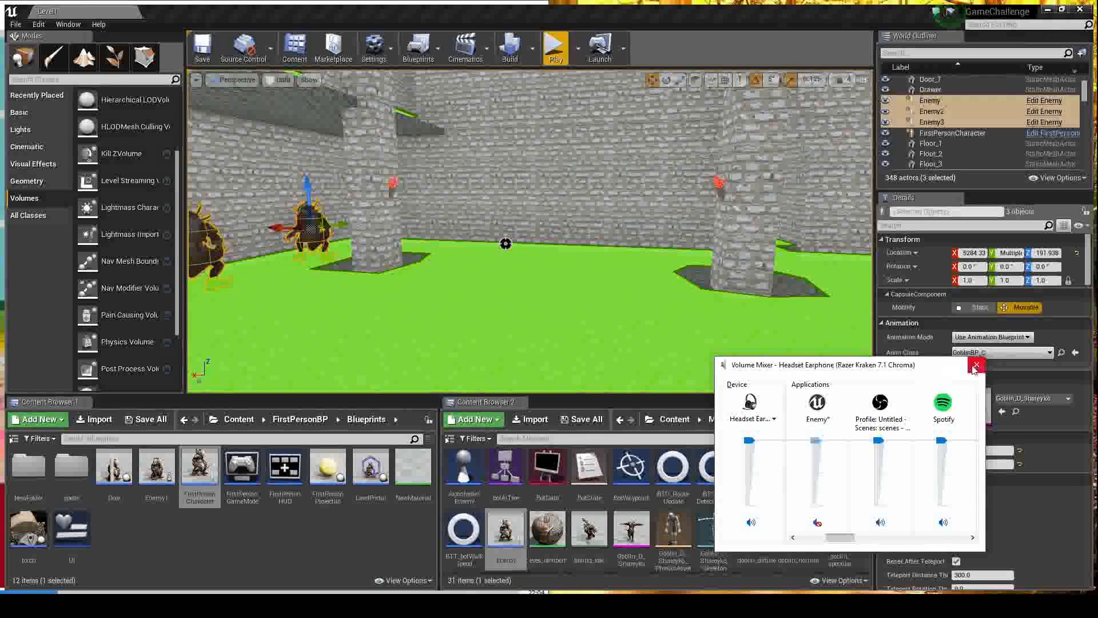
click(976, 364)
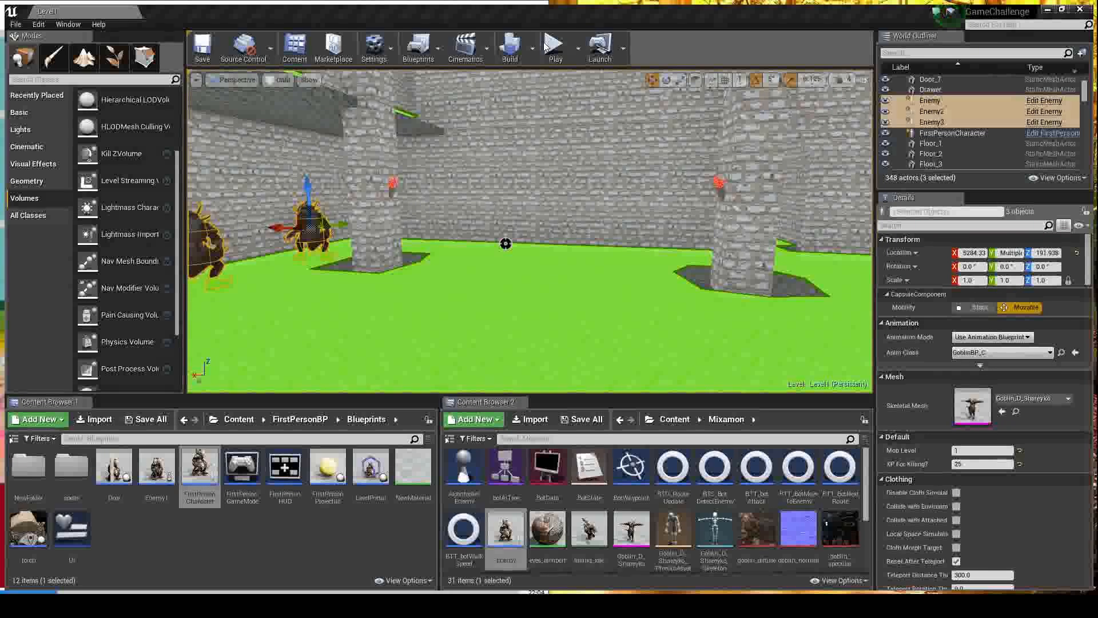
click(555, 44)
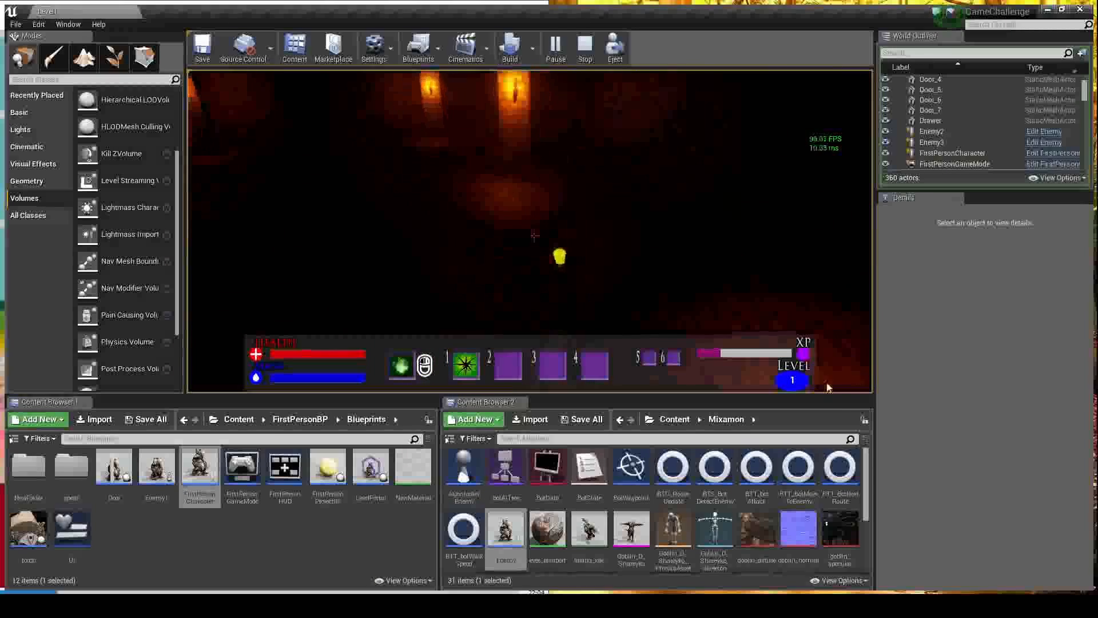
Stop the running playtest to inspect the goblins in the stone room
click(585, 45)
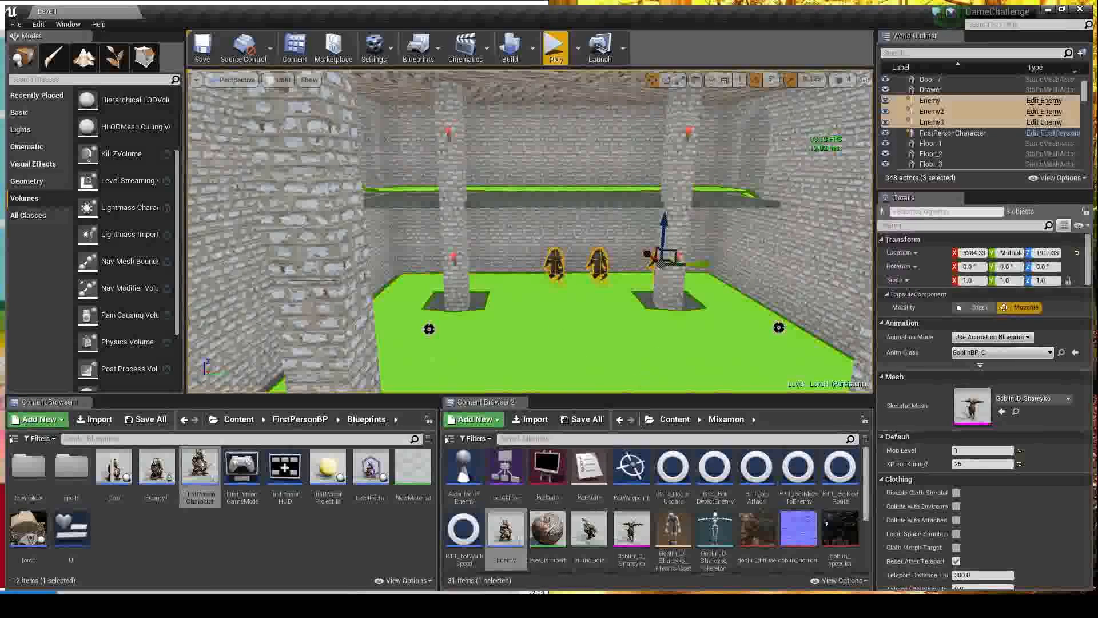
mouse_move(530, 476)
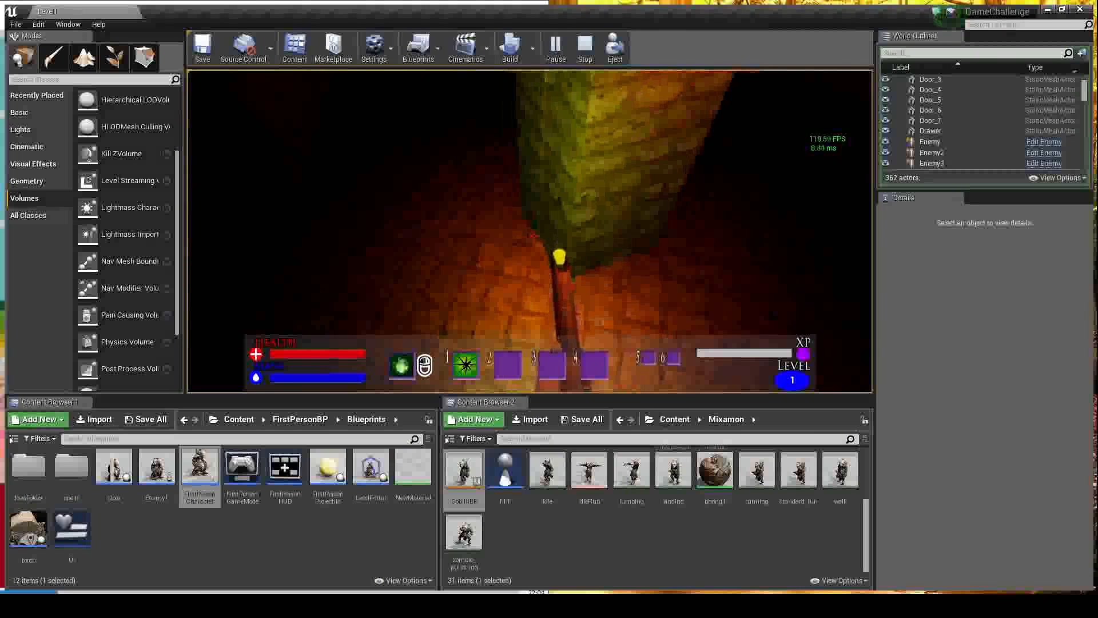
End the second Play In Editor session and return to the level editor
click(586, 45)
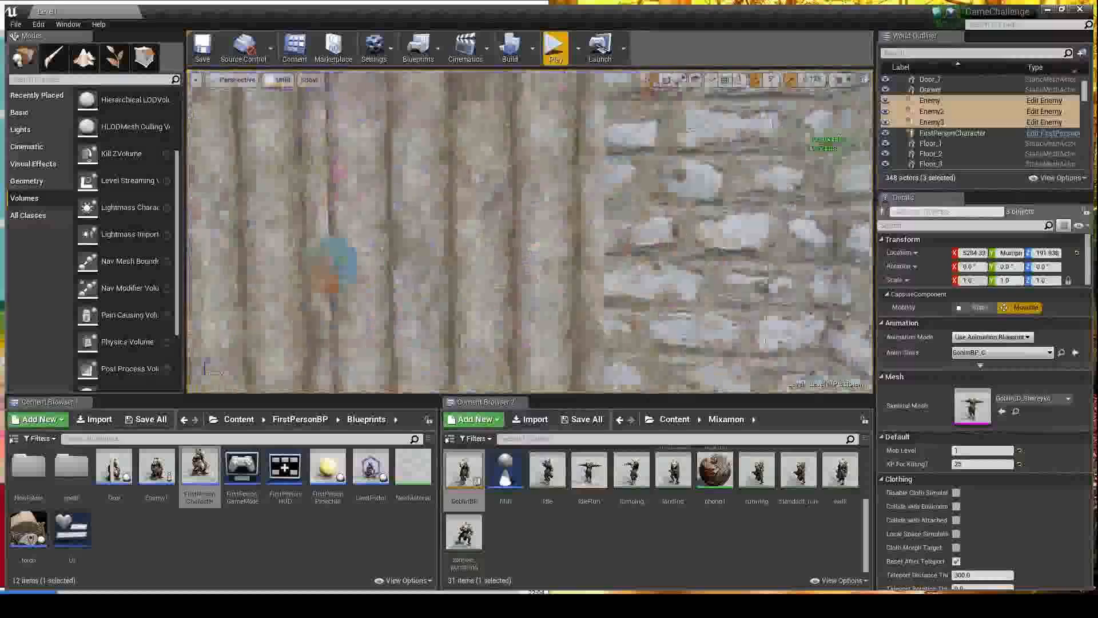
Launch a third Play In Editor session to walk the torch-lit corridor
click(555, 43)
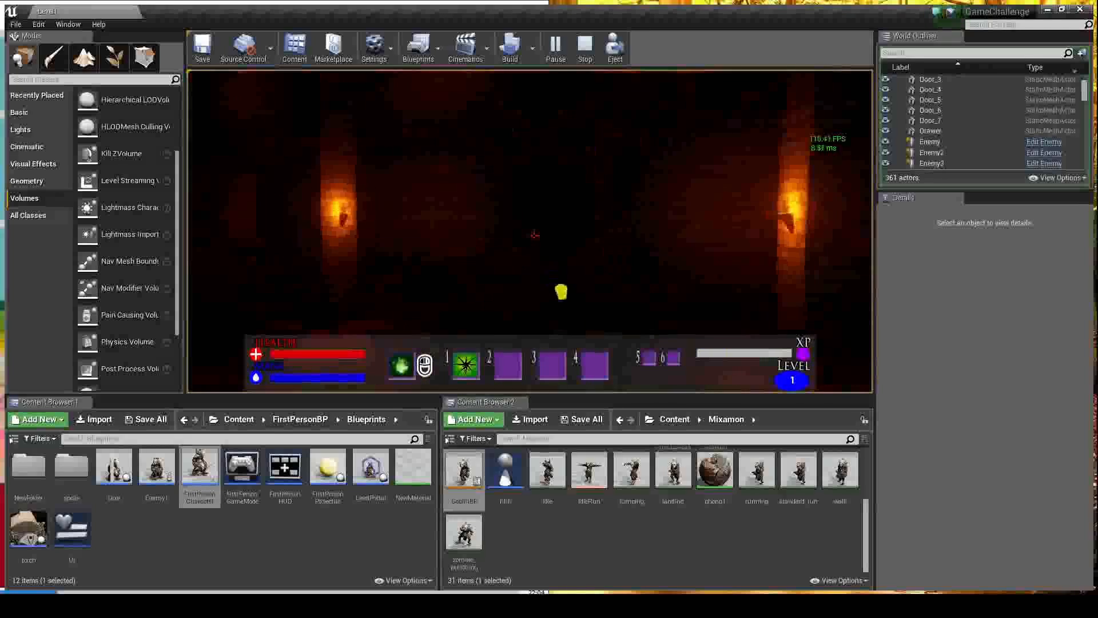
Stop play and view the AIcontrollerEnemy Event Graph where BeginPlay runs the behavior tree
click(584, 46)
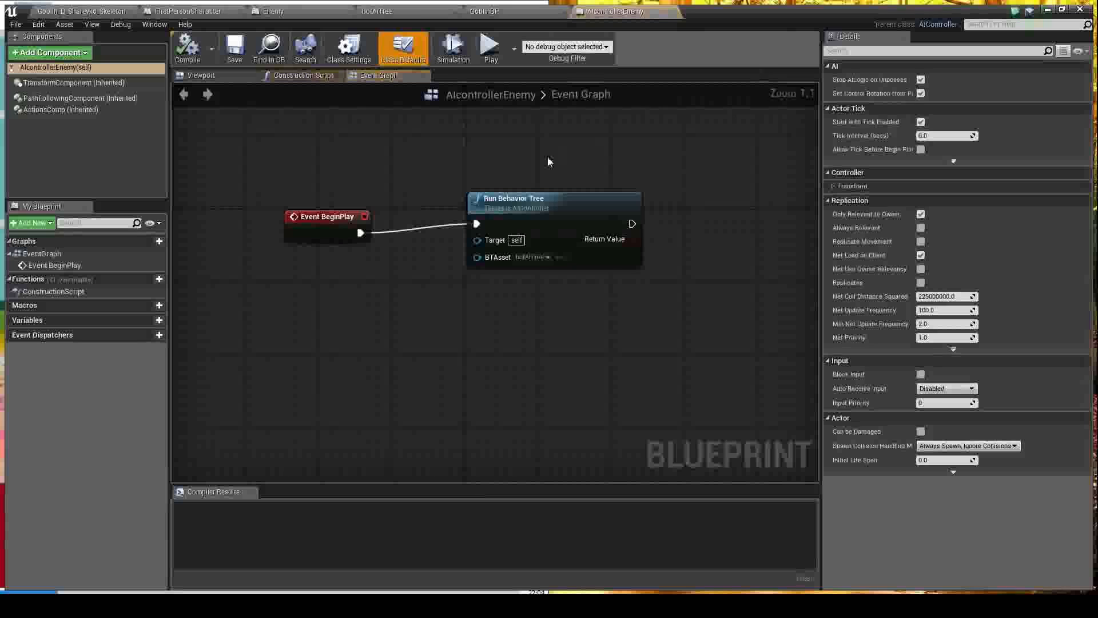
Review BotData blackboard keys TargetPoint, STATE, EnemyActor and Route, then return to Level1
click(652, 308)
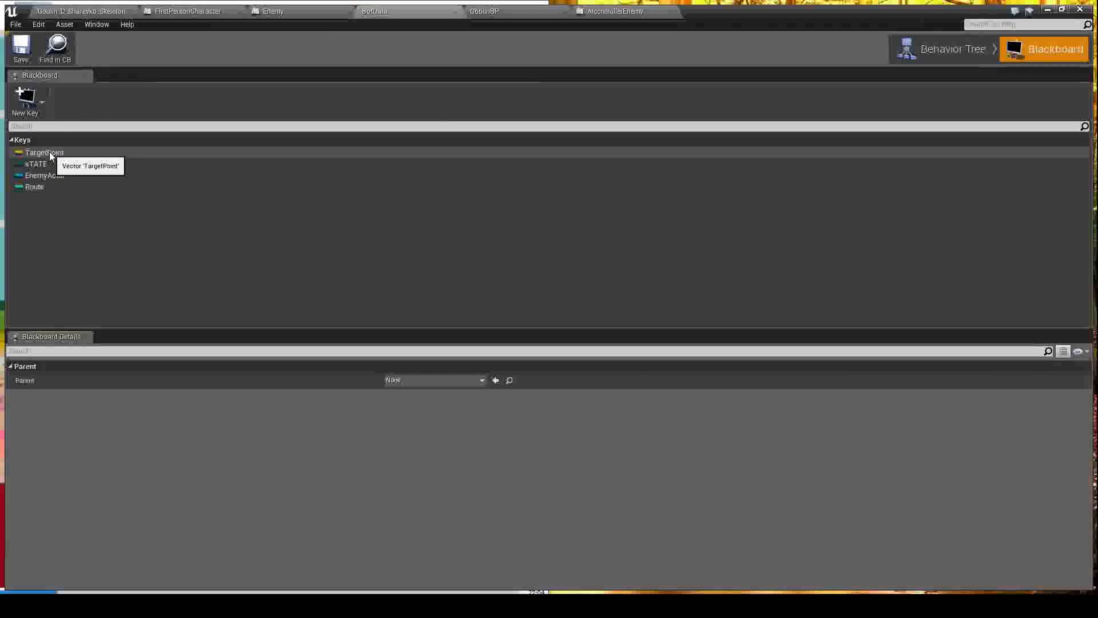
click(31, 187)
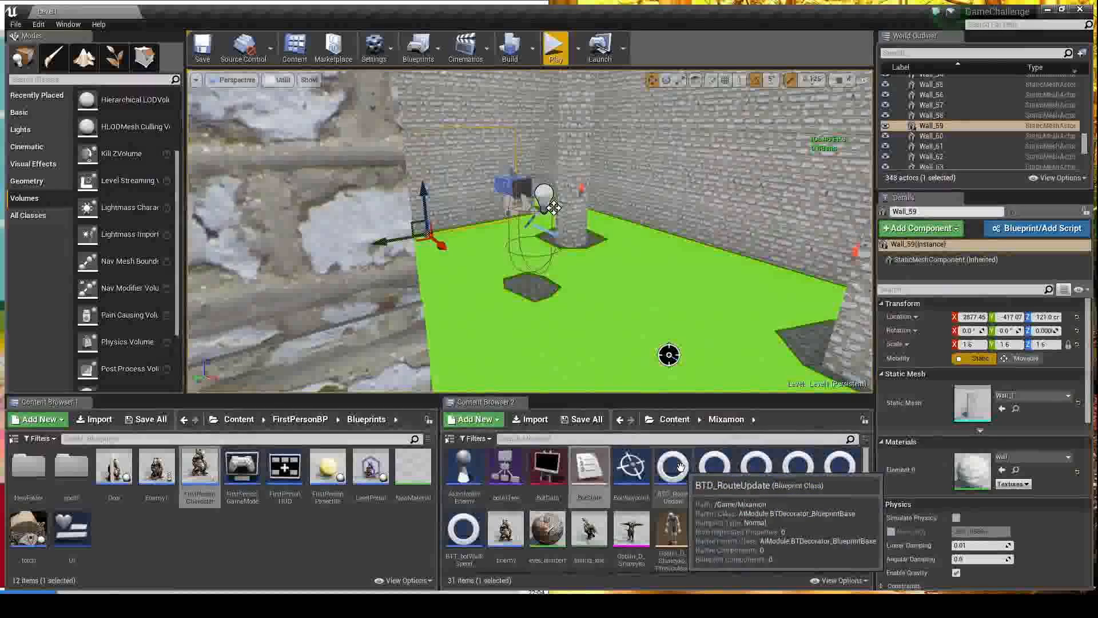
Run a new Play In Editor session of the dungeon with the HUD visible
double_click(671, 463)
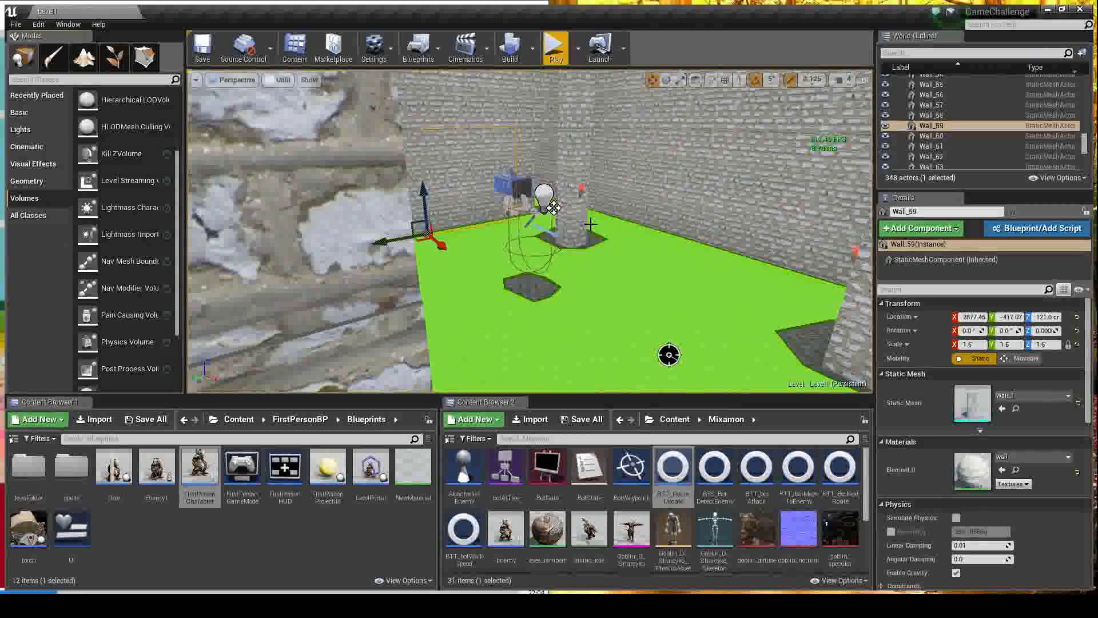
mouse_move(557, 43)
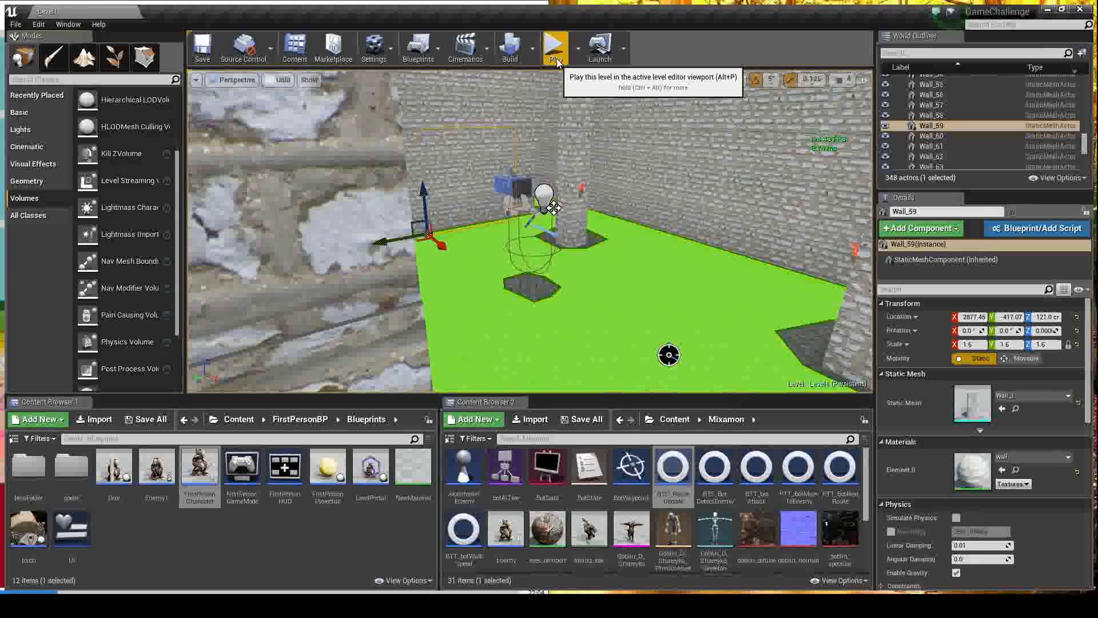
click(556, 43)
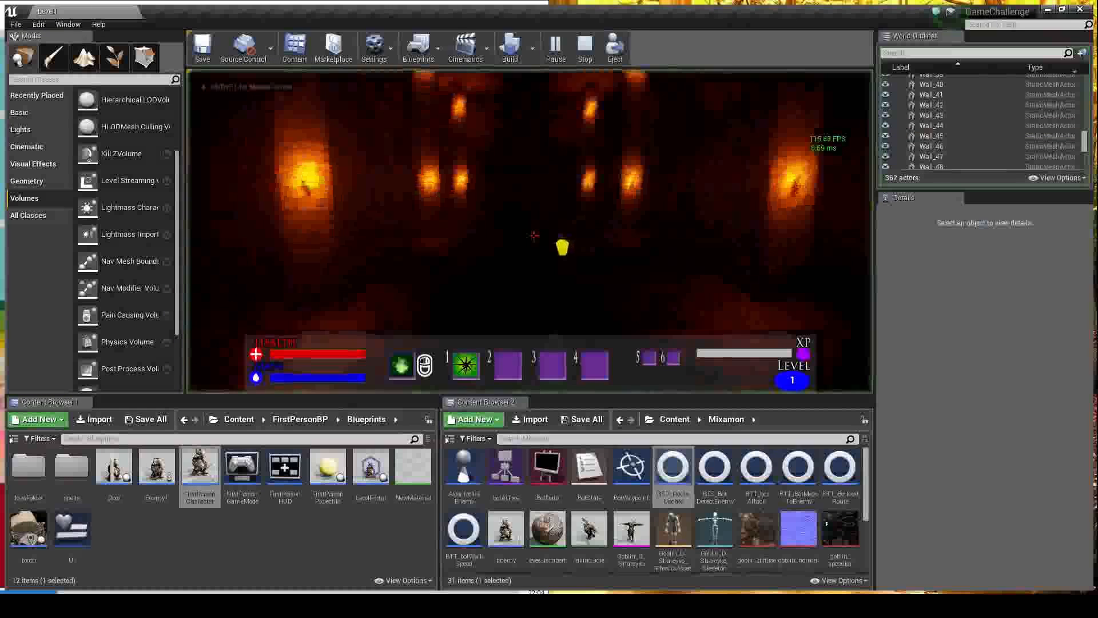